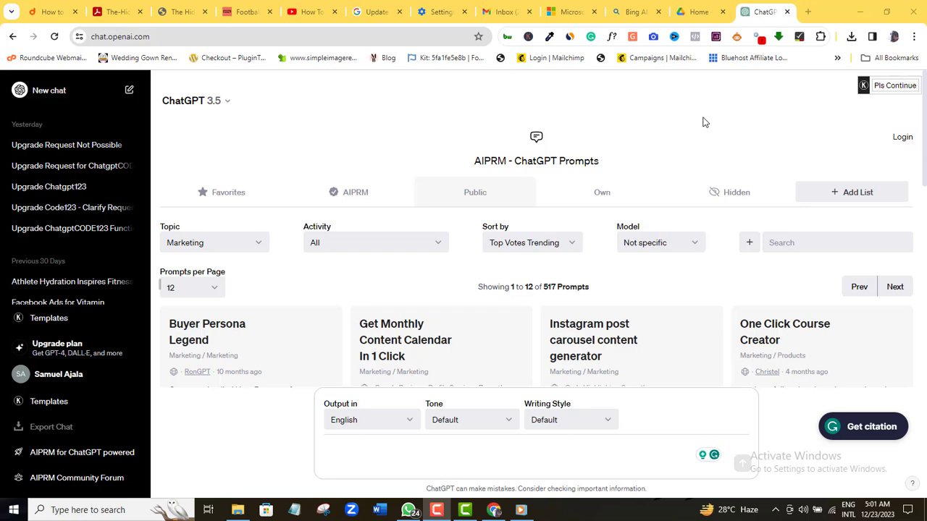
{"action": "mouse_move", "coordinate": [244, 113]}
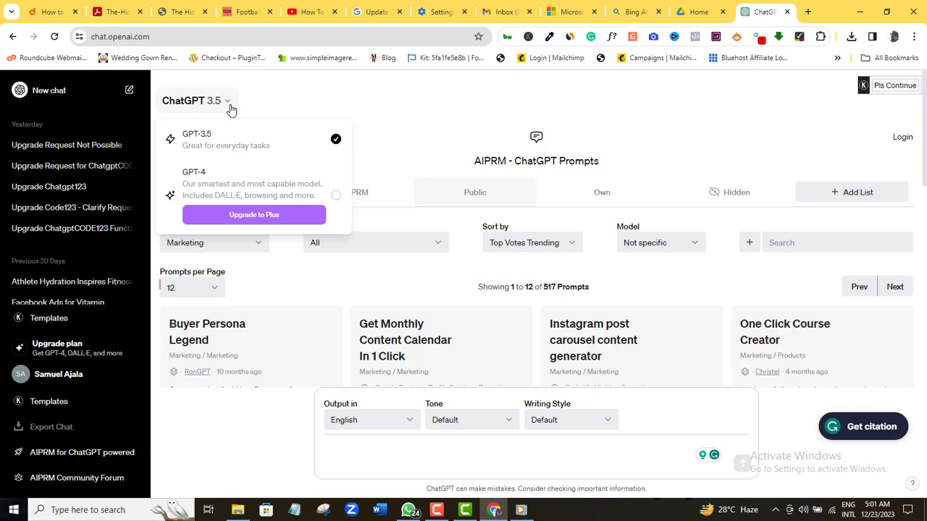
{"action": "mouse_move", "coordinate": [196, 181]}
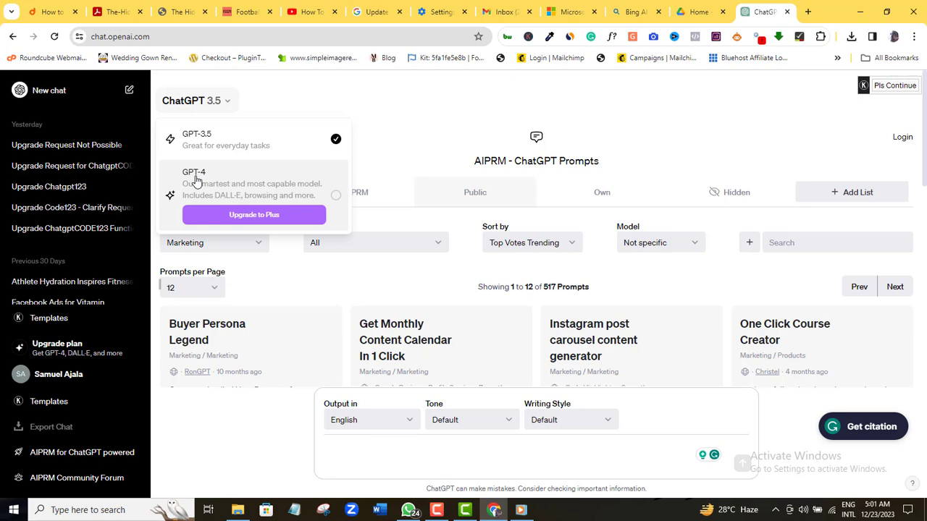
{"action": "mouse_move", "coordinate": [281, 216]}
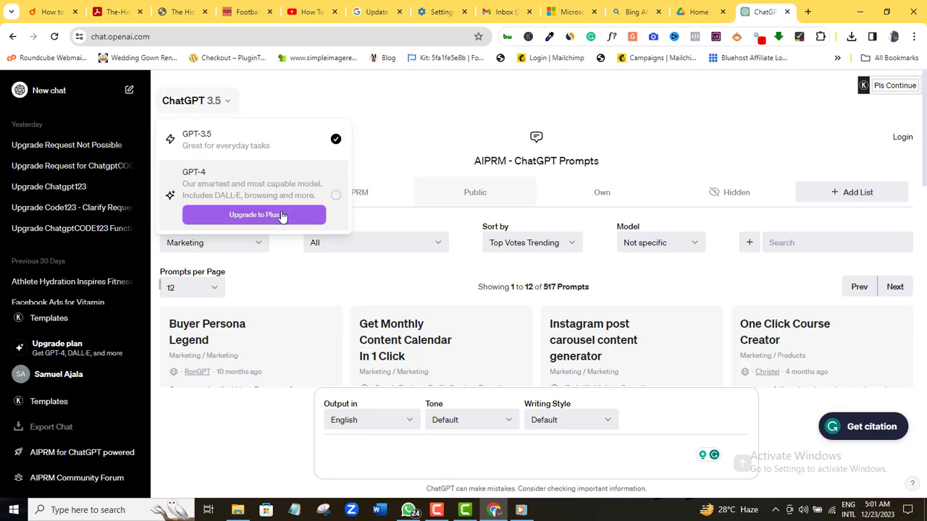
- Bring up the Upgrade your plan comparison and choose the Plus plan
{"action": "left_click", "coordinate": [255, 215]}
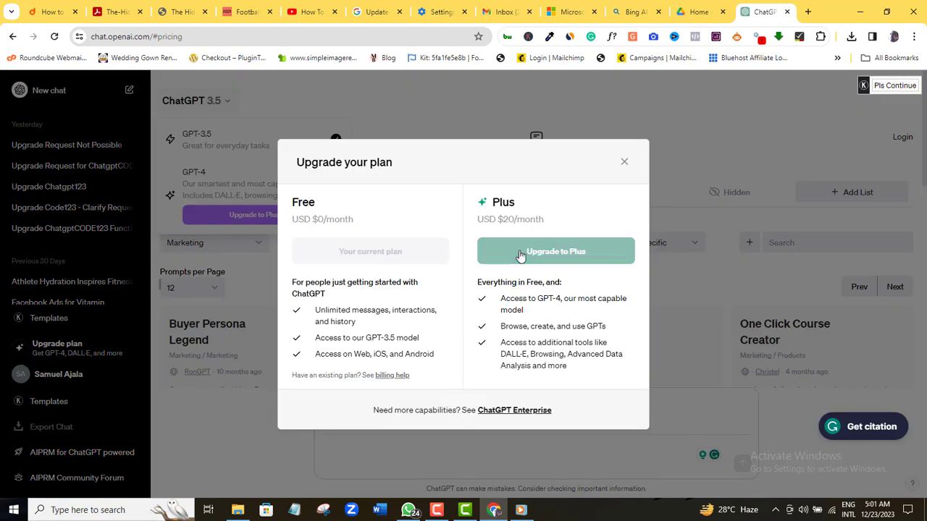
{"action": "left_click", "coordinate": [556, 252]}
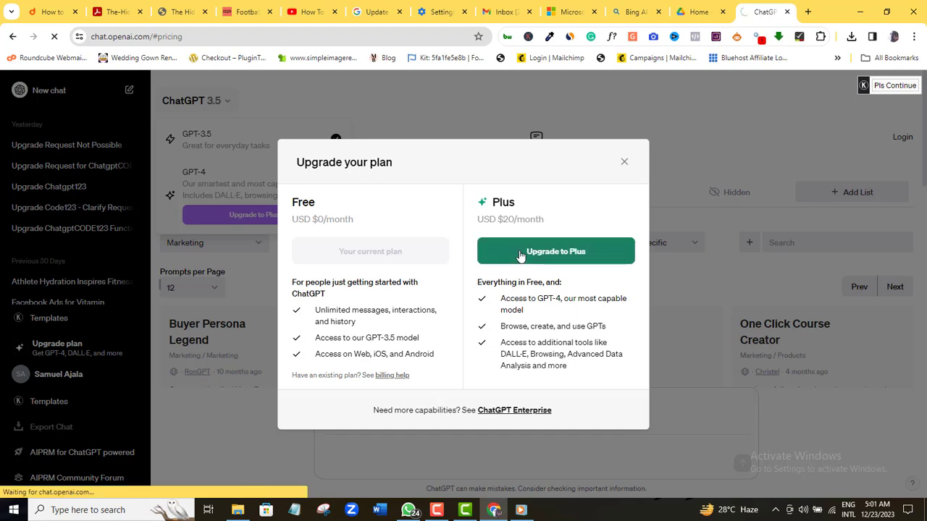
- Load the Stripe checkout for the monthly ChatGPT Plus subscription
{"action": "left_click", "coordinate": [556, 252]}
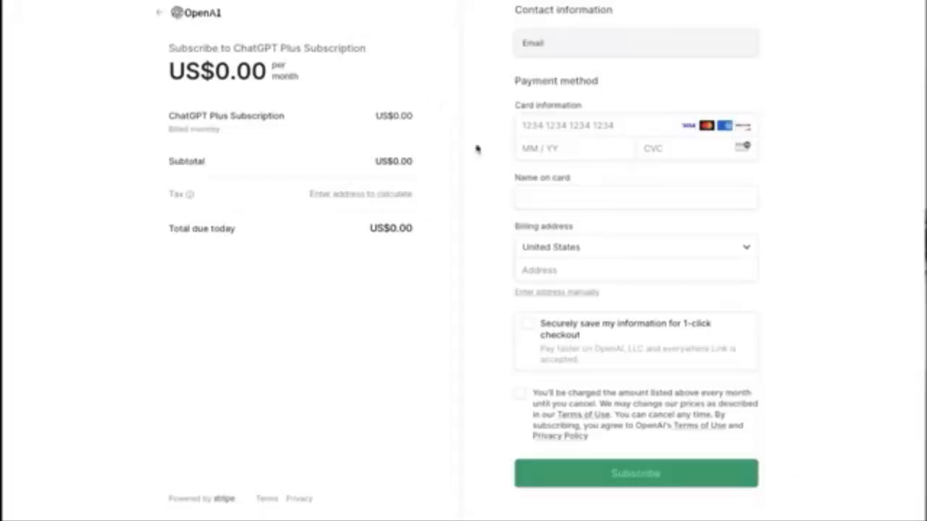
{"action": "mouse_move", "coordinate": [365, 243]}
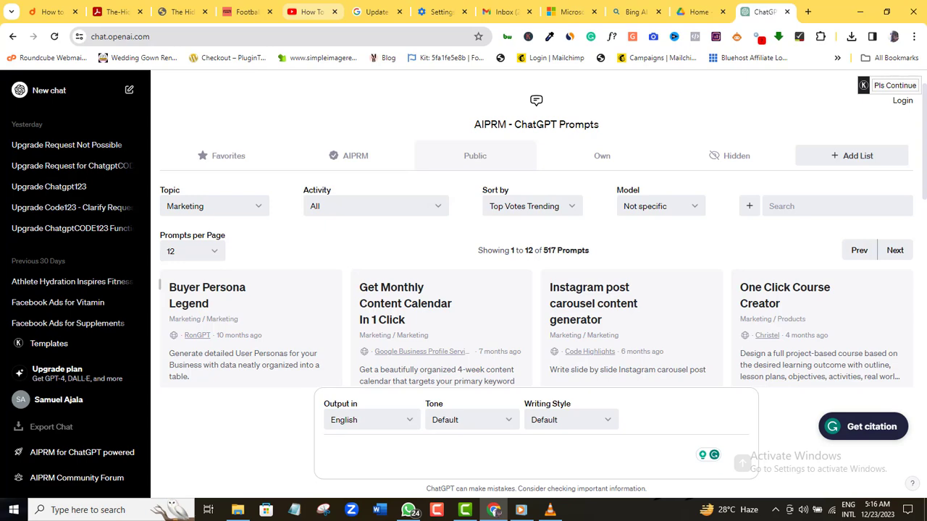
- Switch to Edge showing the Microsoft Copilot page with its sidebar chat
{"action": "left_click", "coordinate": [57, 374]}
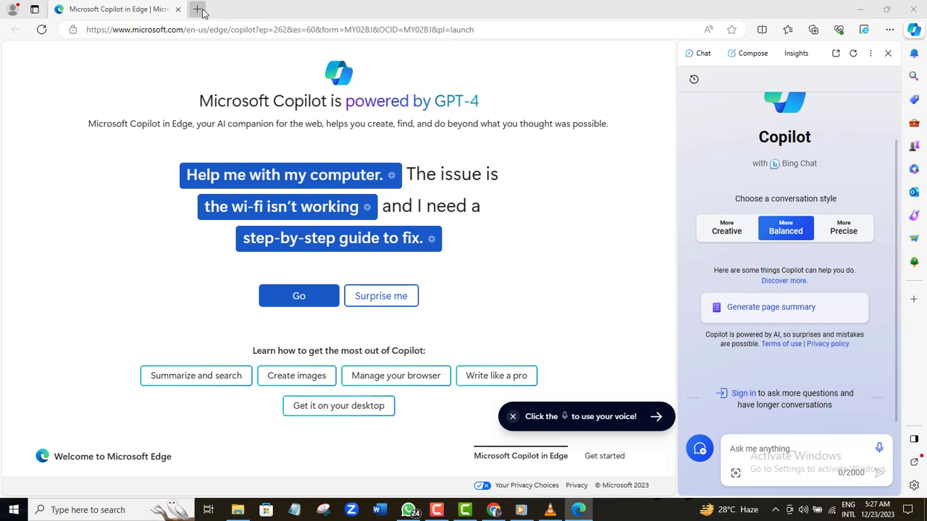
- Start a new Edge tab and go to the Microsoft account sign-in page
{"action": "left_click", "coordinate": [197, 8]}
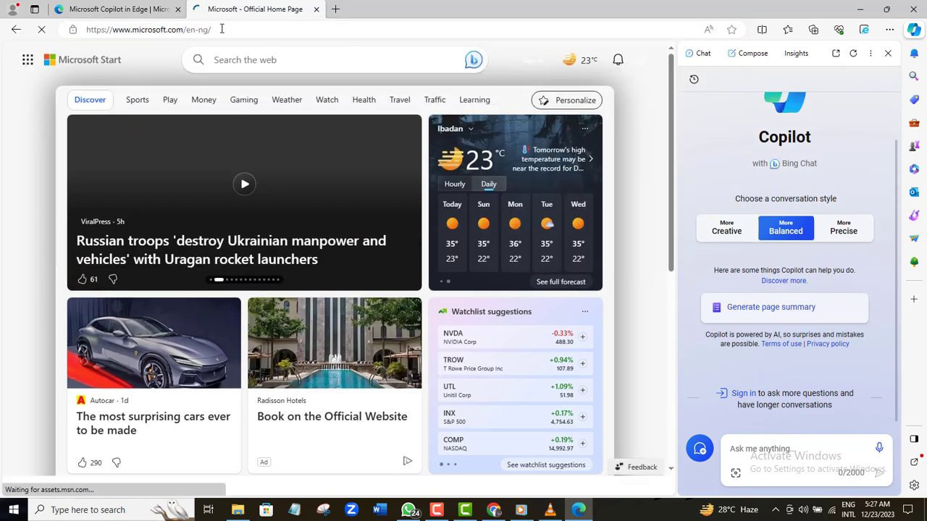
{"action": "left_click", "coordinate": [620, 55]}
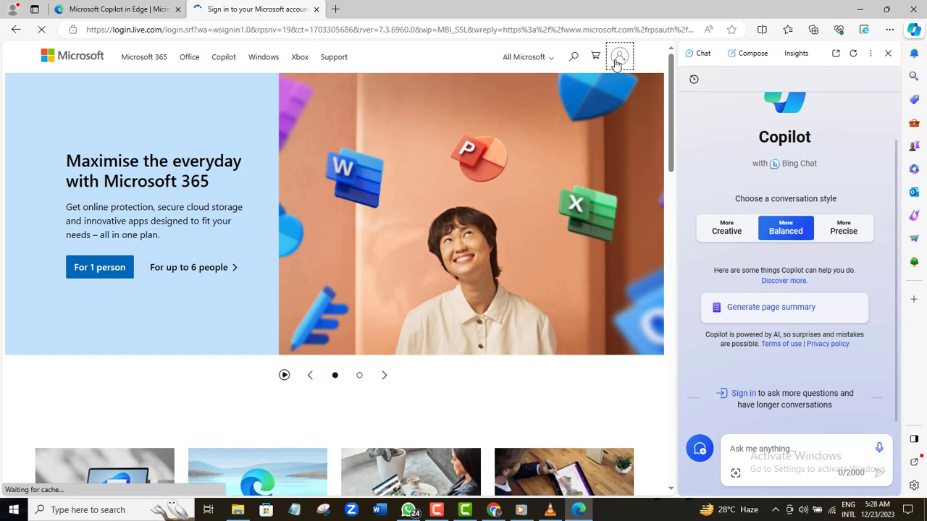
- Continue to the password step and focus the Password field to sign in
{"action": "left_click", "coordinate": [620, 57]}
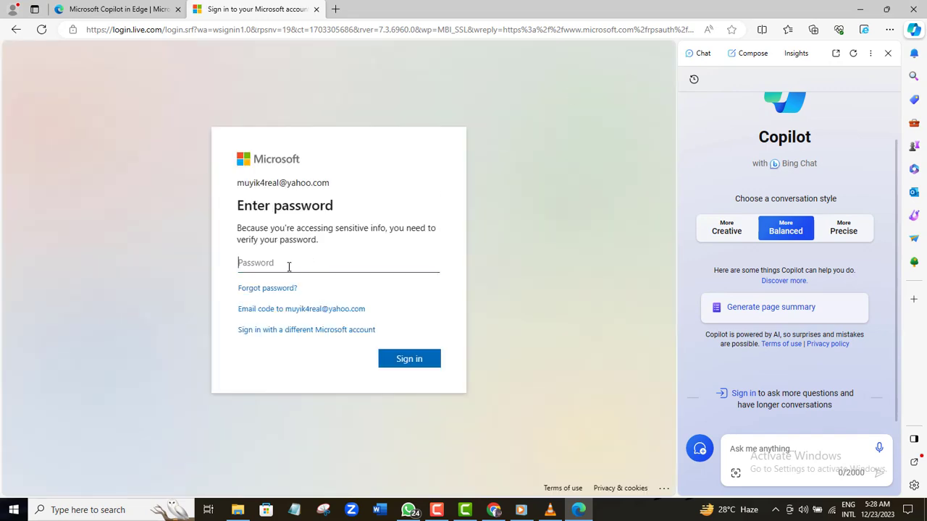
{"action": "left_click", "coordinate": [409, 359]}
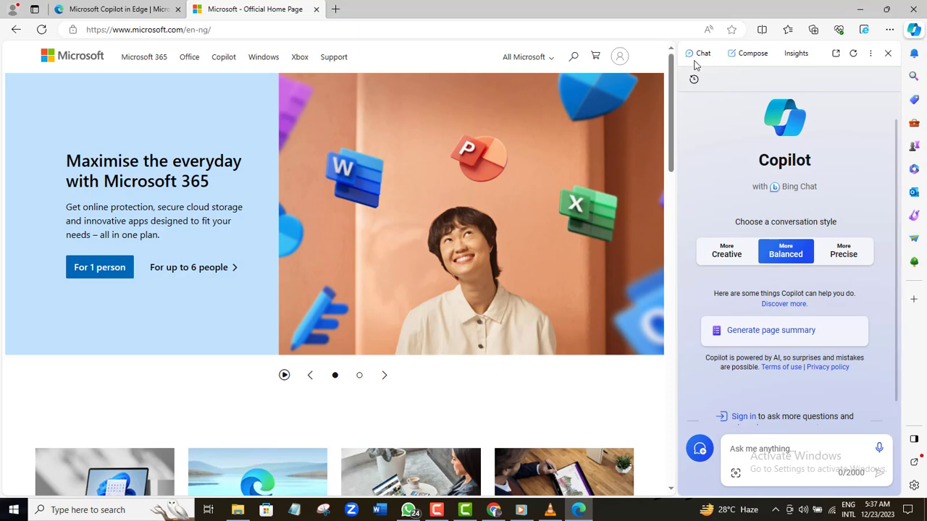
{"action": "mouse_move", "coordinate": [678, 118]}
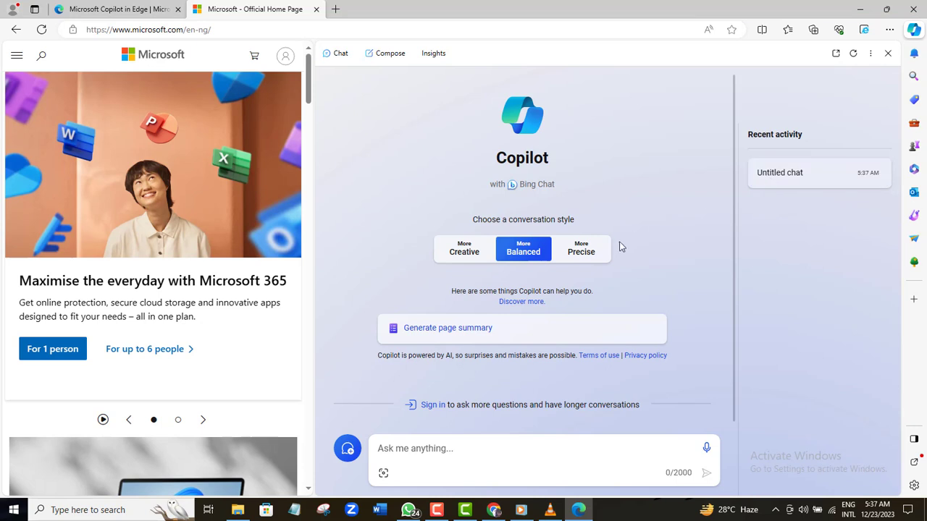
{"action": "mouse_move", "coordinate": [365, 72]}
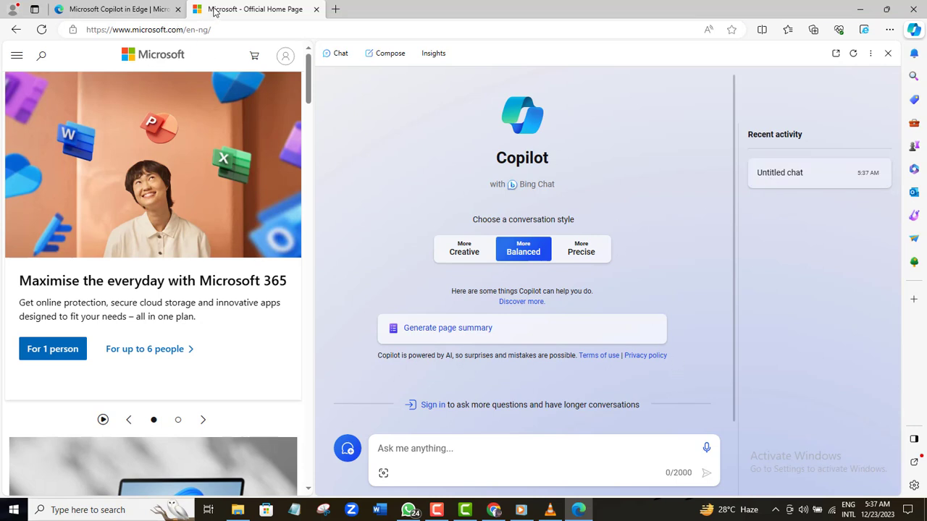
- Open a new tab with Bing search results for 'Bing AI'
{"action": "left_click", "coordinate": [394, 9]}
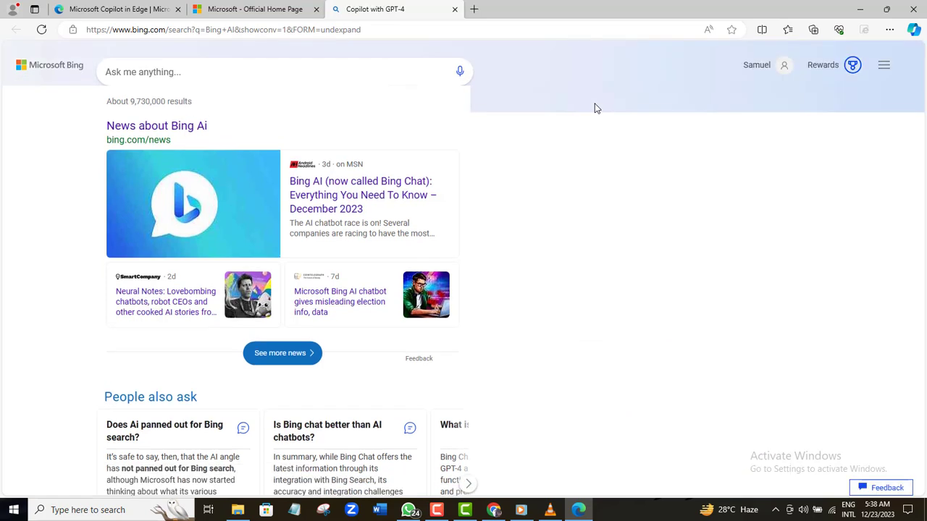
- Enter Bing's Chat mode showing its conversation style choices
{"action": "left_click", "coordinate": [185, 64]}
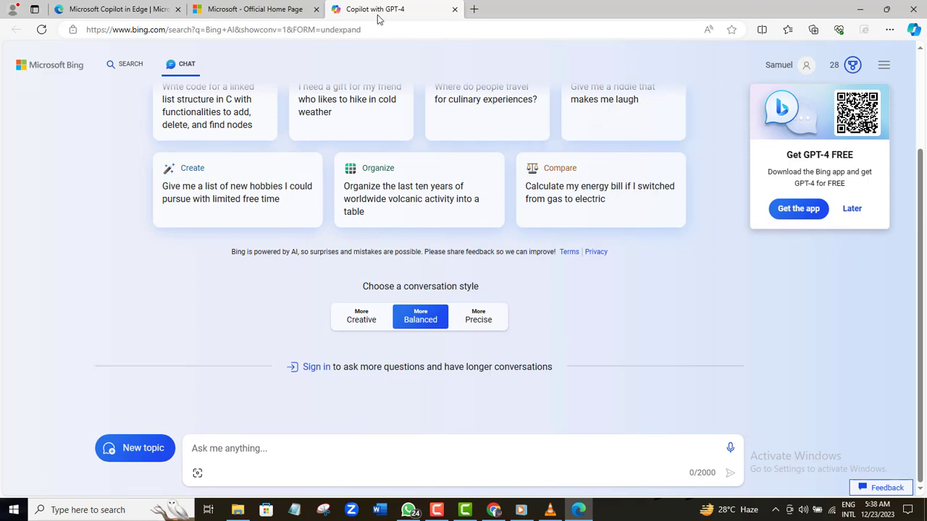
{"action": "mouse_move", "coordinate": [390, 37]}
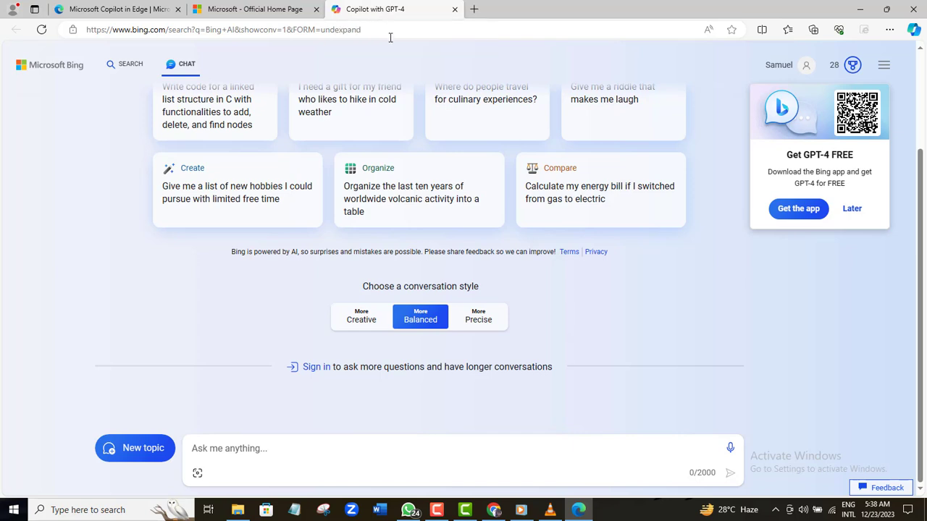
{"action": "mouse_move", "coordinate": [548, 391]}
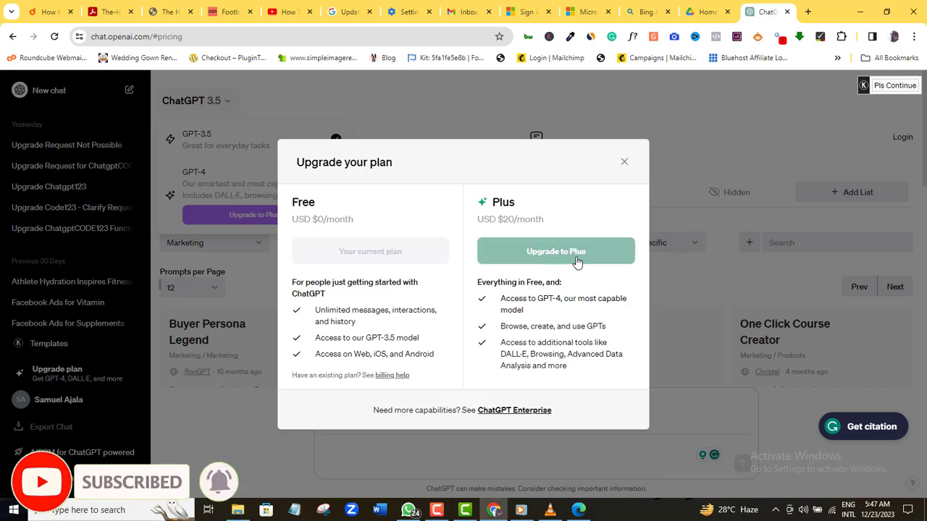
- Choose Upgrade to Plus again and reload the Plus subscription checkout
{"action": "left_click", "coordinate": [557, 252]}
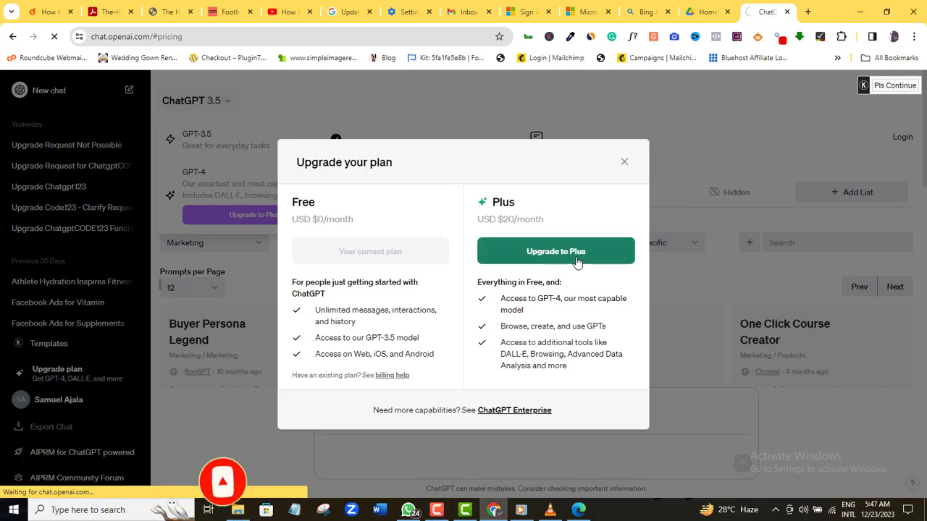
{"action": "left_click", "coordinate": [556, 252]}
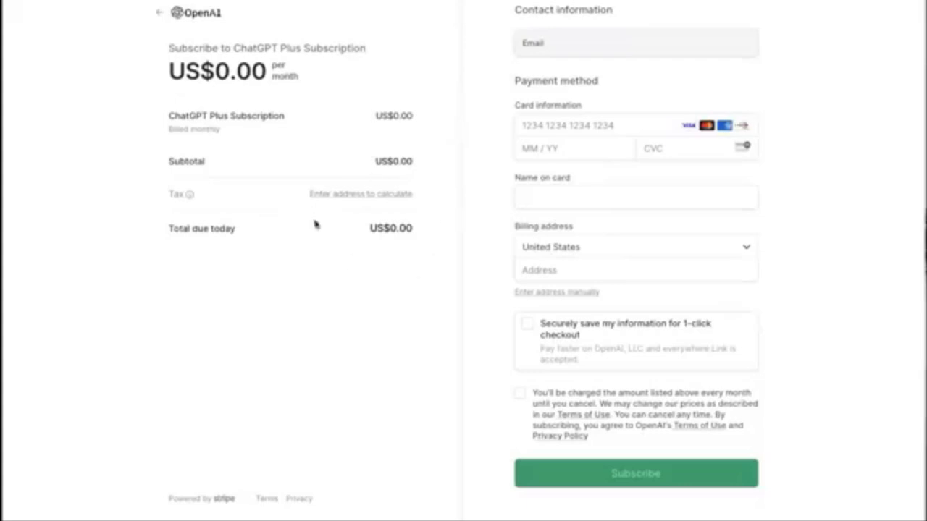
{"action": "mouse_move", "coordinate": [441, 233]}
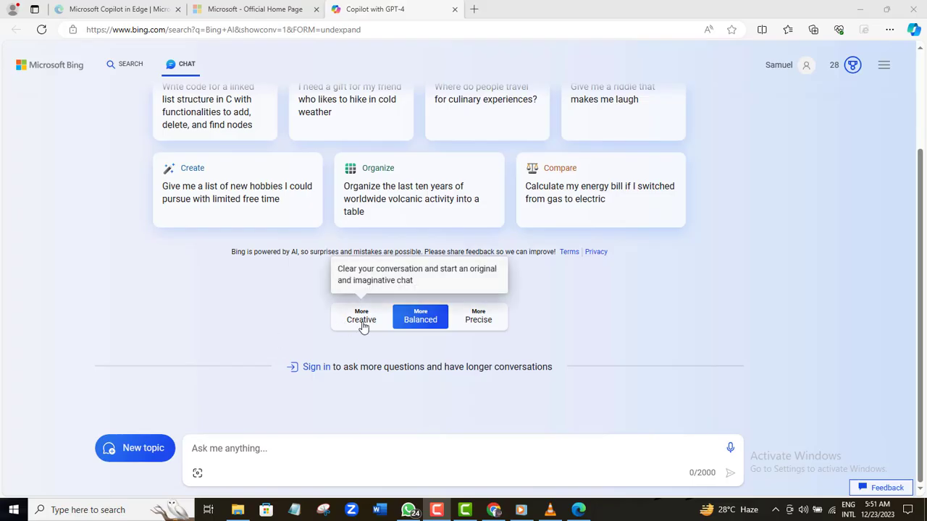
- Set Creative style and send the question 'will ai replace humans'
{"action": "left_click", "coordinate": [362, 315]}
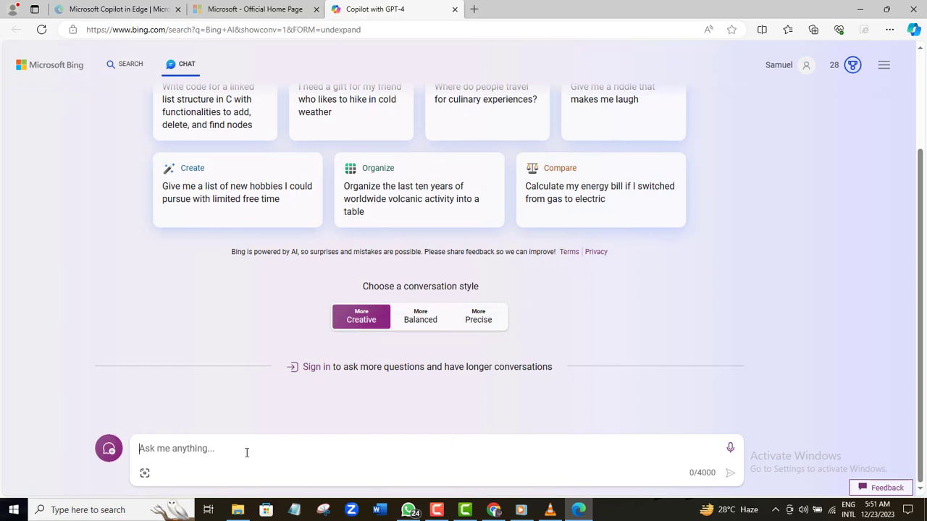
{"action": "type", "text": "will ai"}
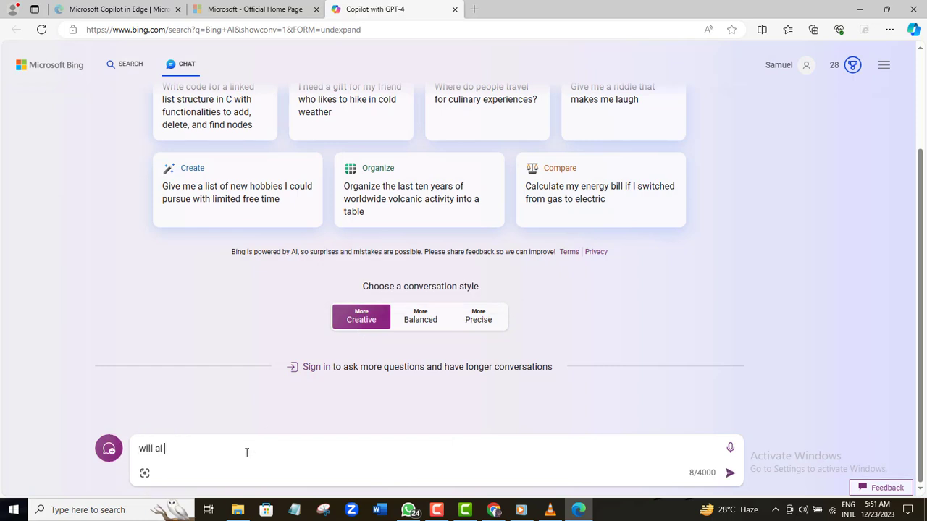
{"action": "type", "text": "replace humans"}
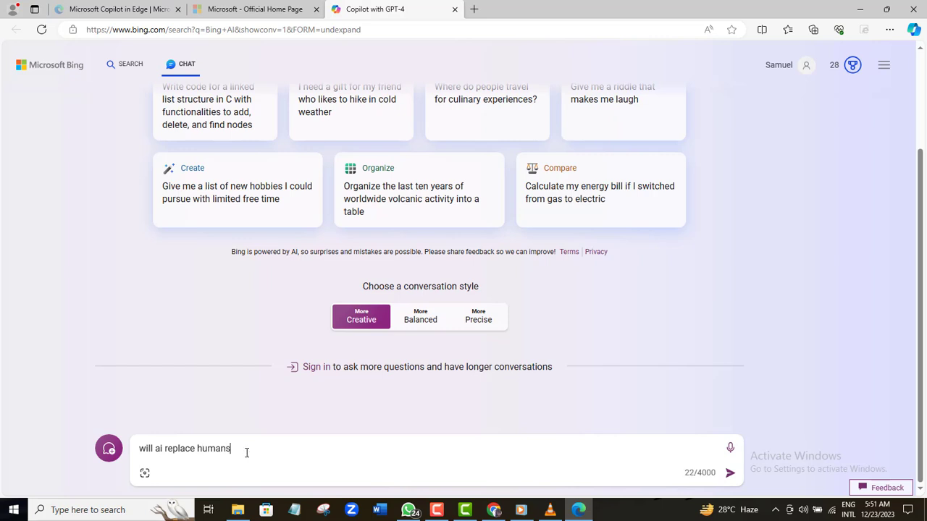
{"action": "left_click", "coordinate": [729, 472]}
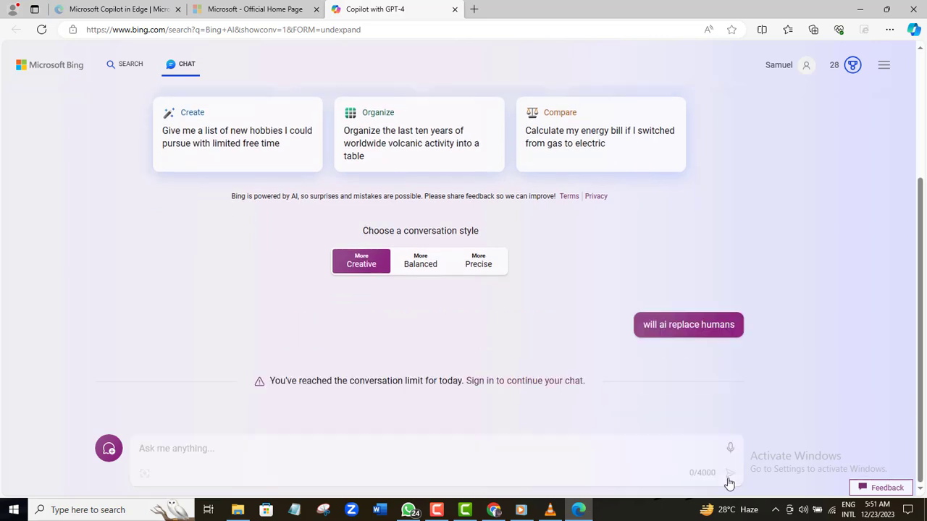